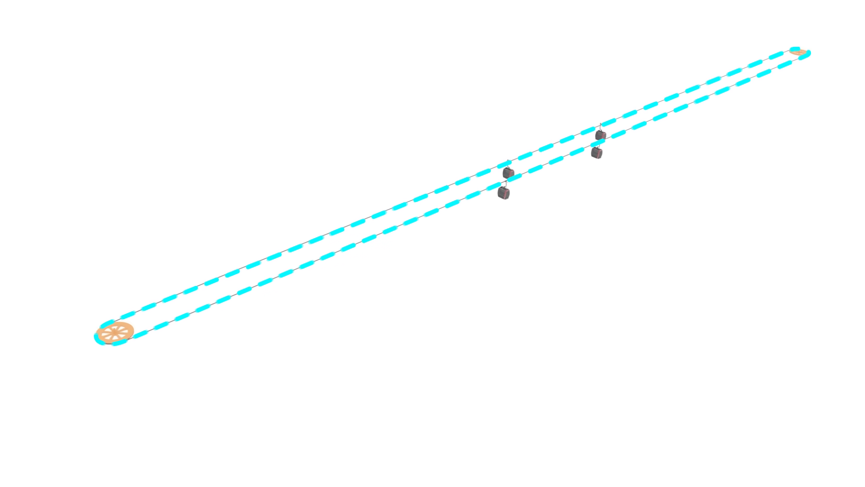
Reveal the 'Drive Bullwheel' label and the enlarged close-up inset of the bullwheel.
left_click(115, 336)
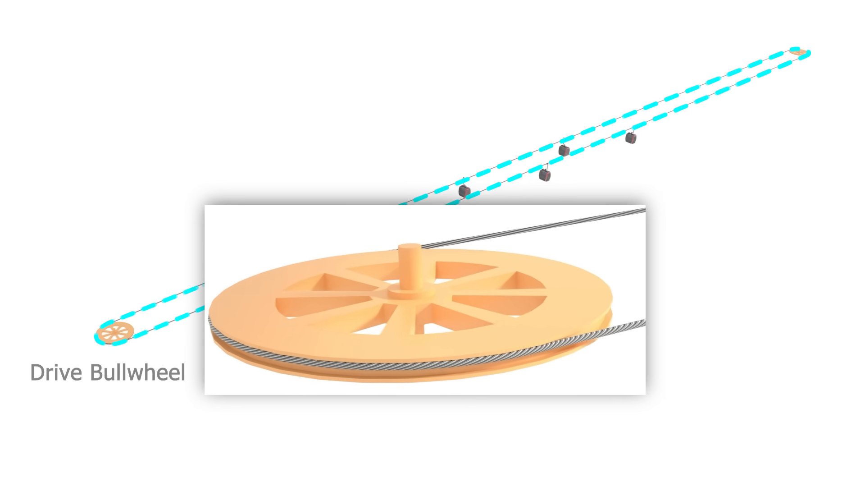